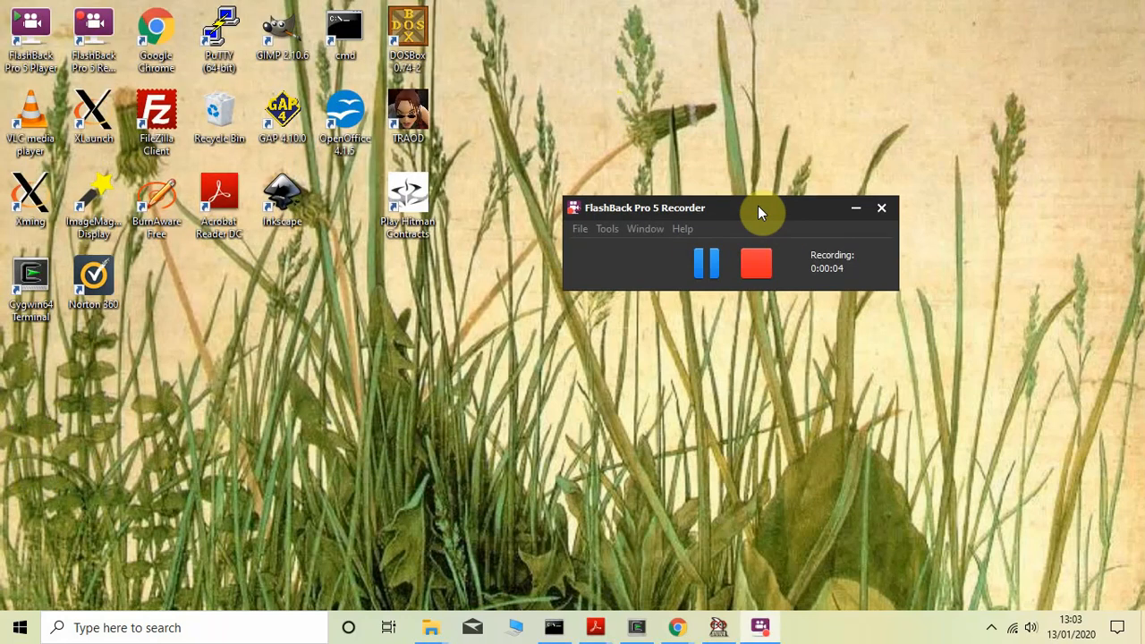
mouse_move(319, 46)
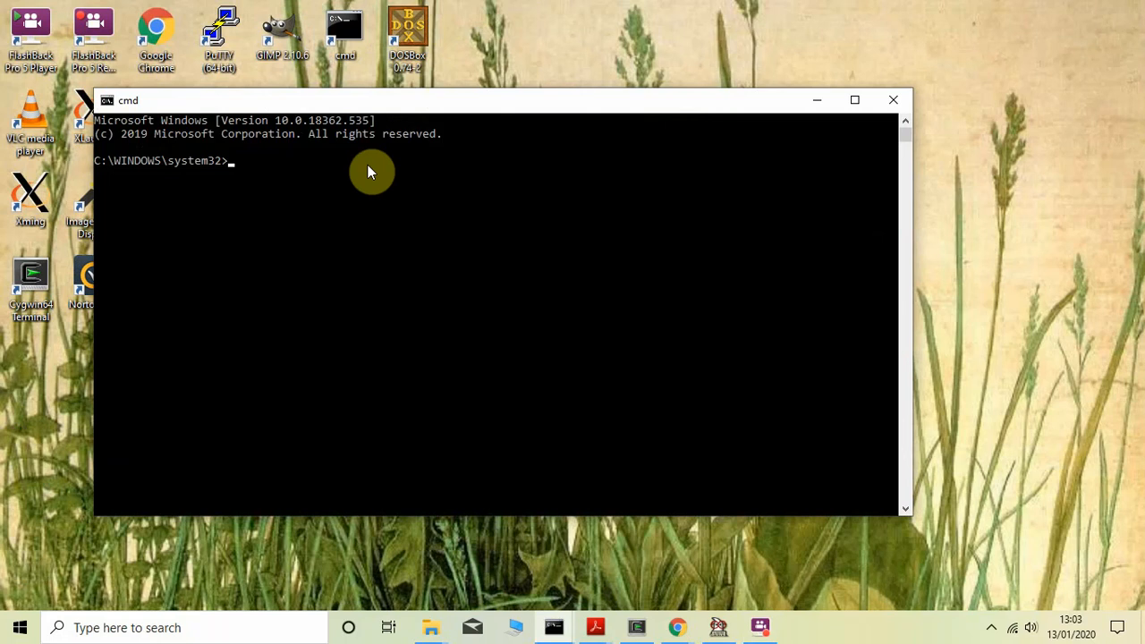
mouse_move(371, 168)
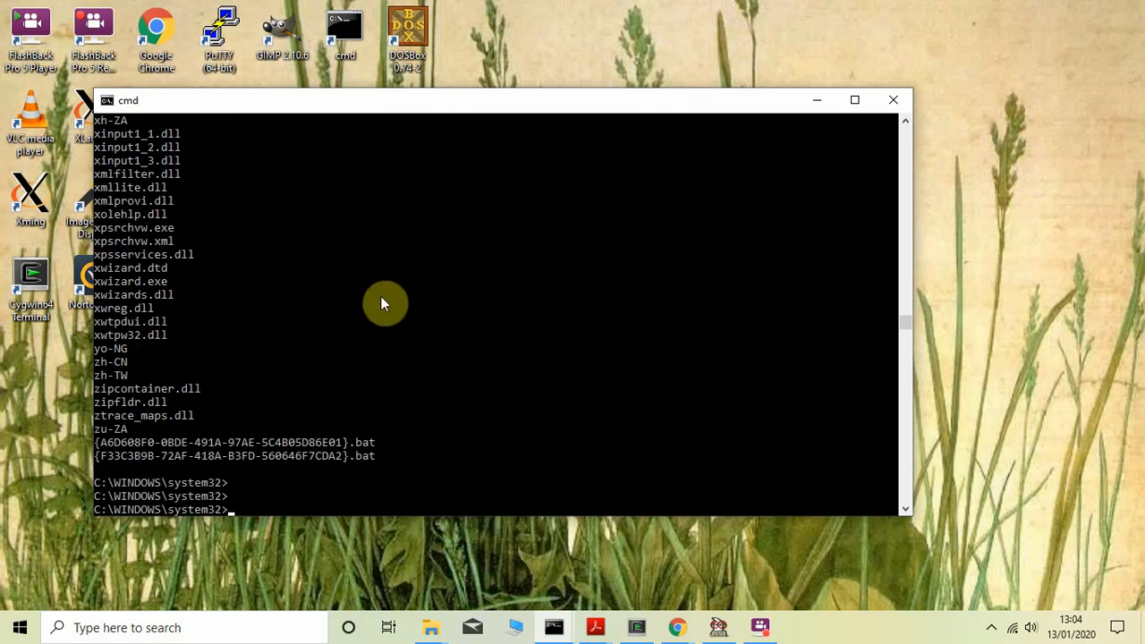
mouse_move(386, 310)
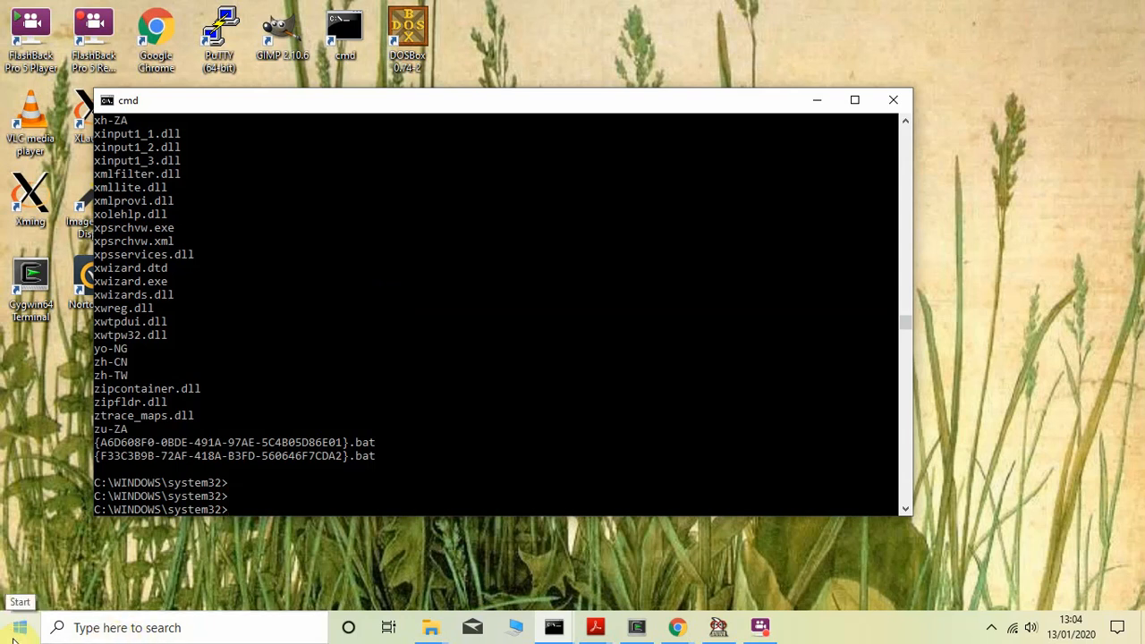
Scroll the Start menu's program list down to the Ghostscript/GSview entry to launch GSview 5.0
left_click(14, 627)
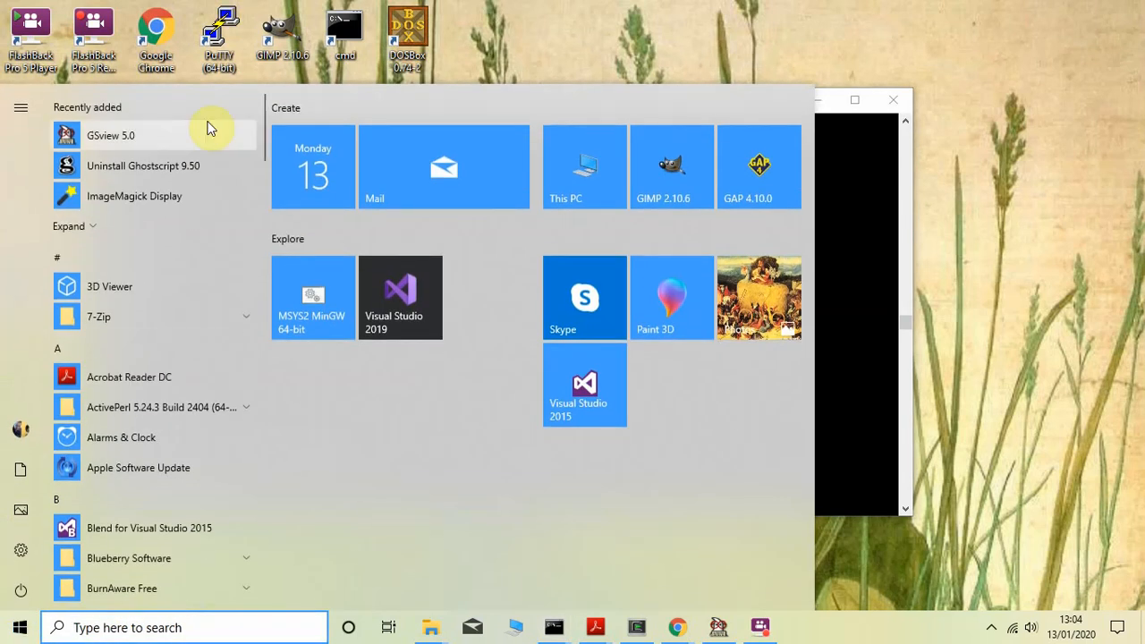
scroll("down", 3)
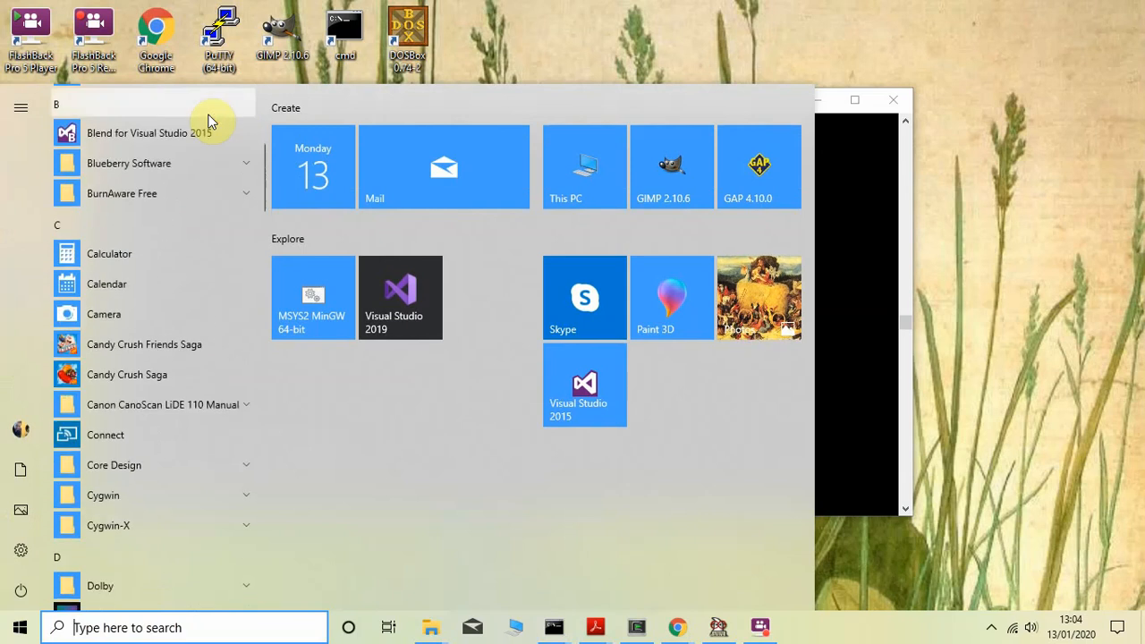
scroll("down", 3)
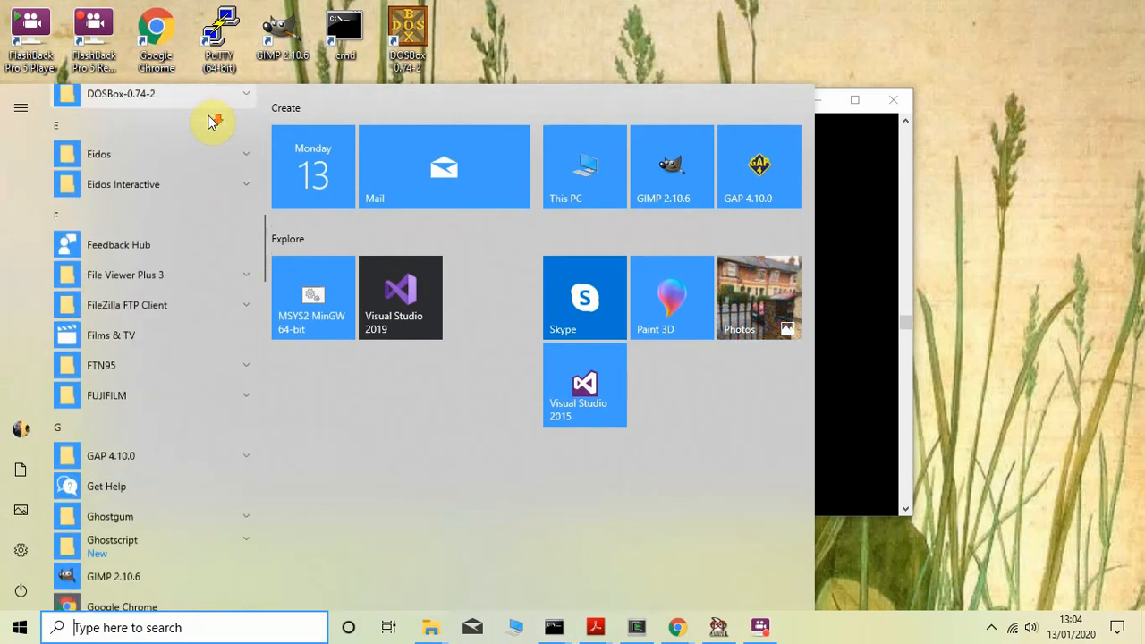
scroll("down", 3)
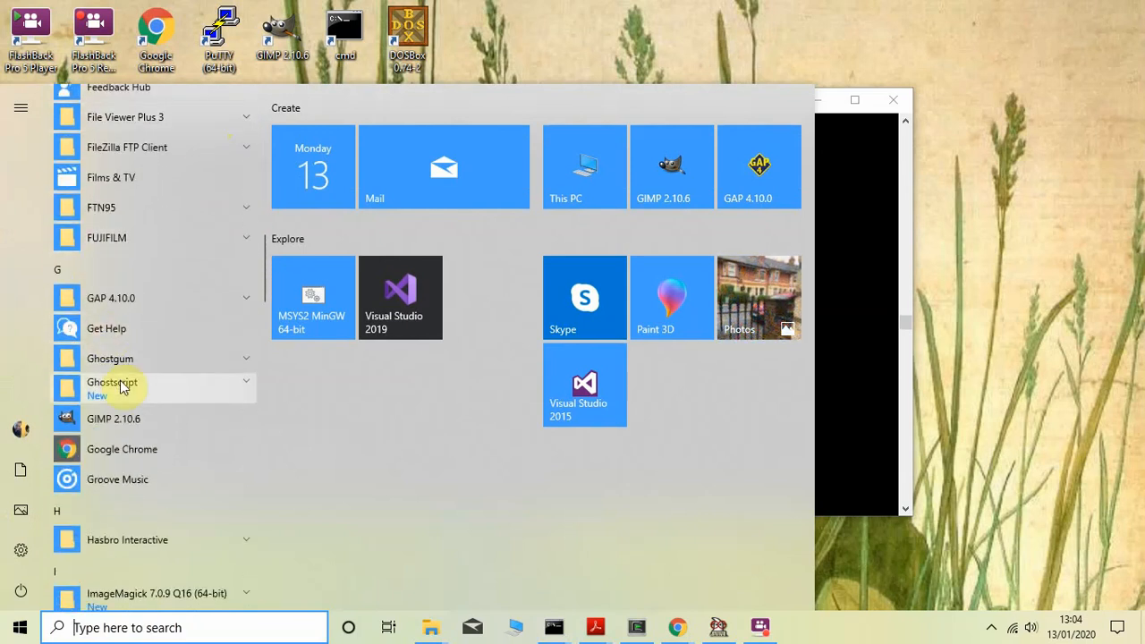
mouse_move(122, 358)
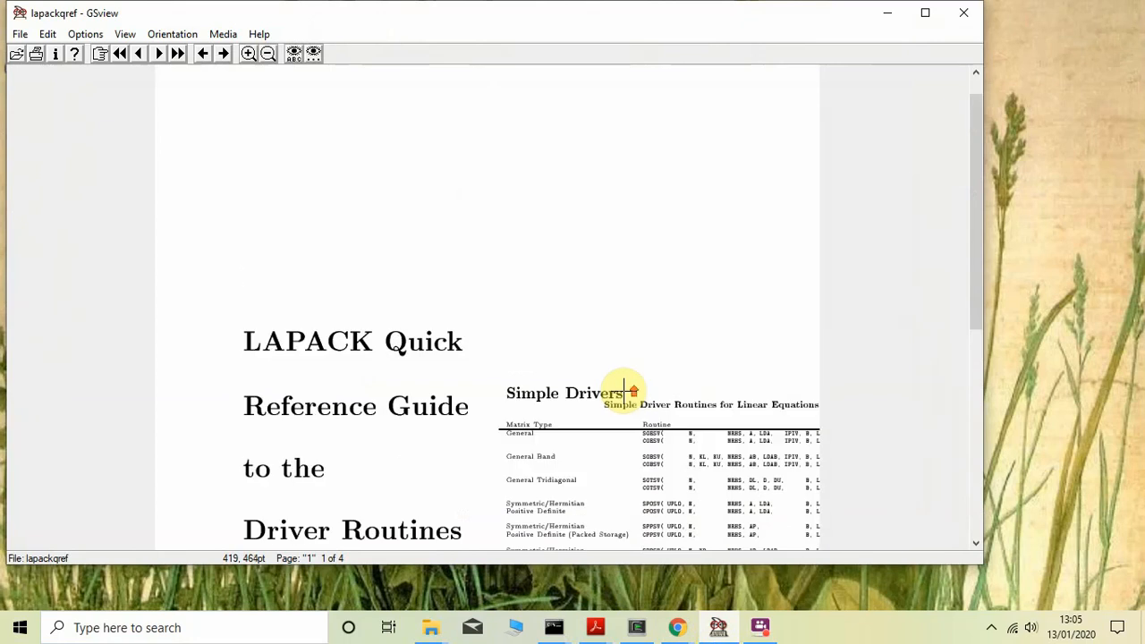
scroll("down", 3)
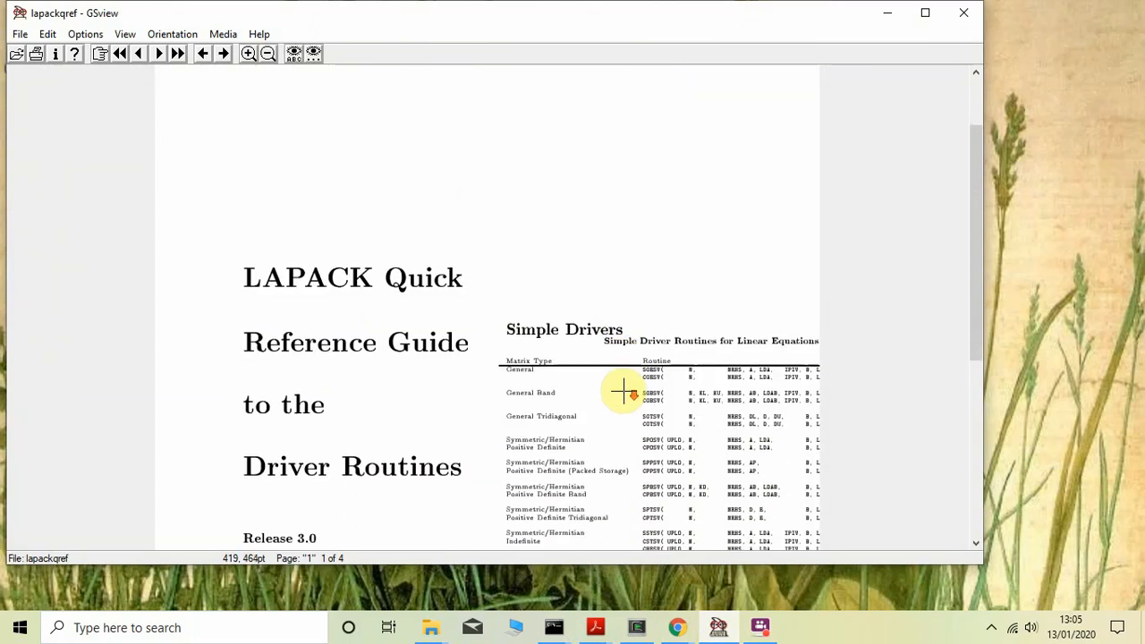
scroll("down", 3)
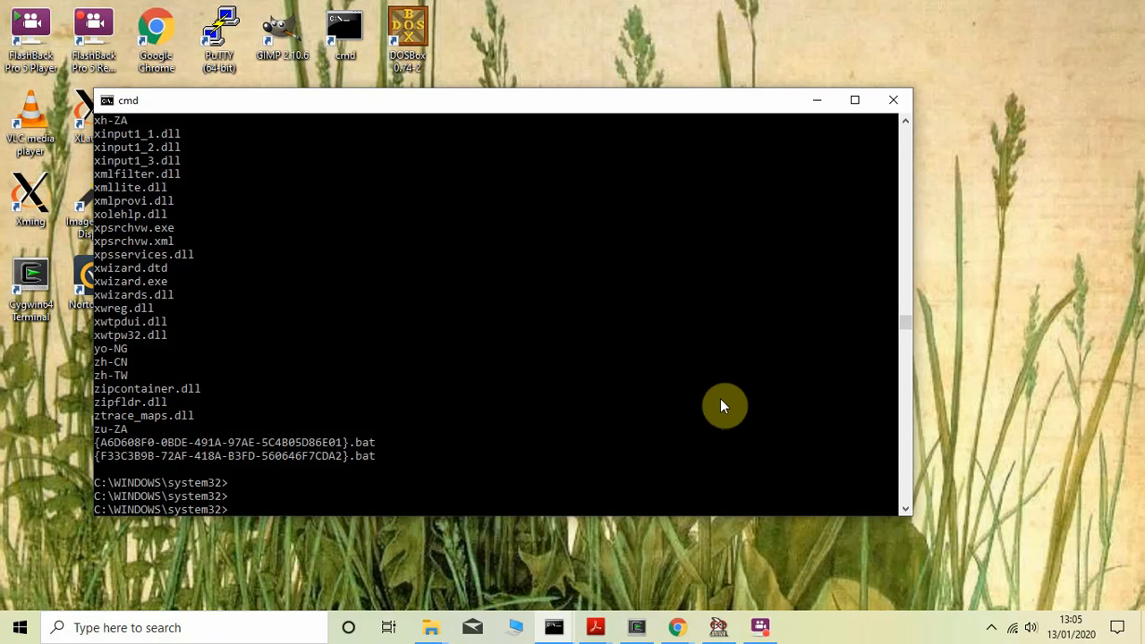
type("ps2pdd")
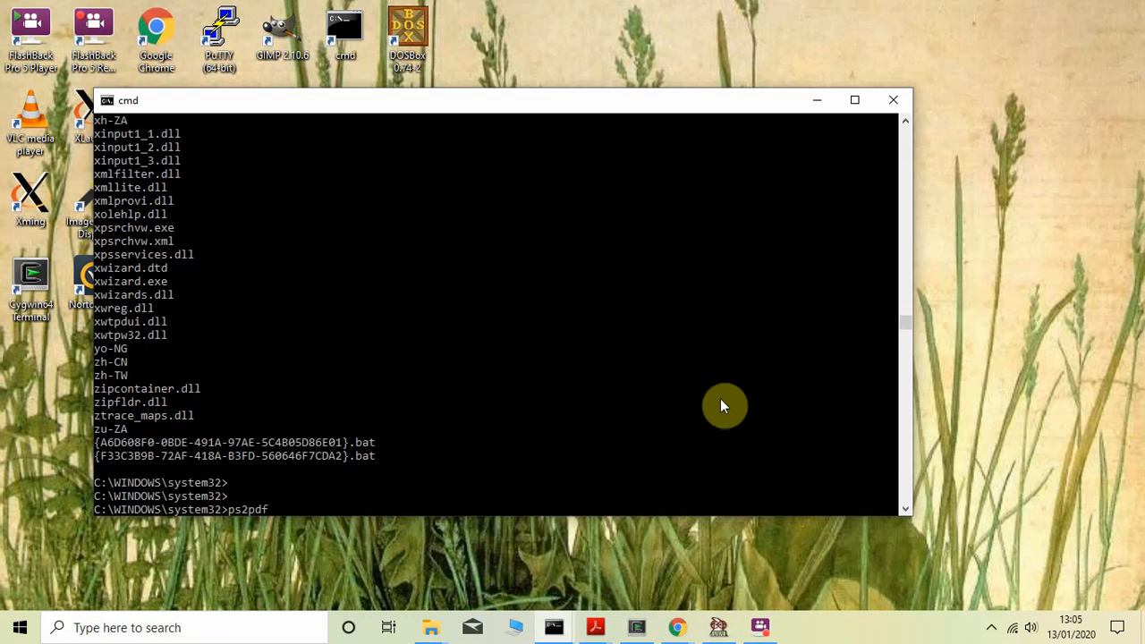
mouse_move(723, 476)
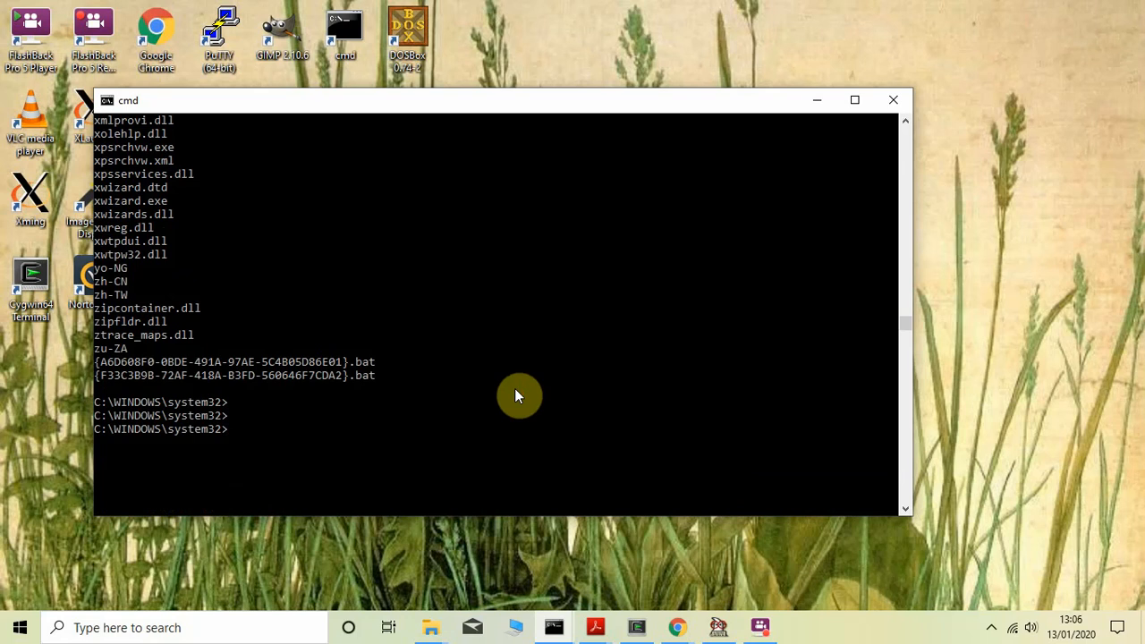
mouse_move(777, 587)
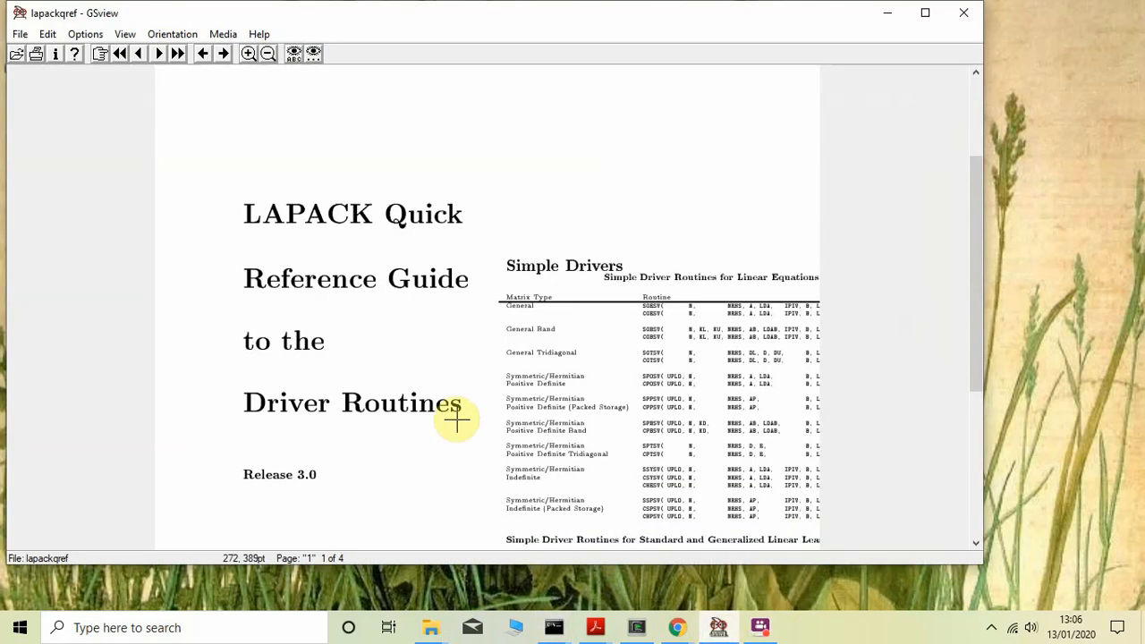
mouse_move(282, 215)
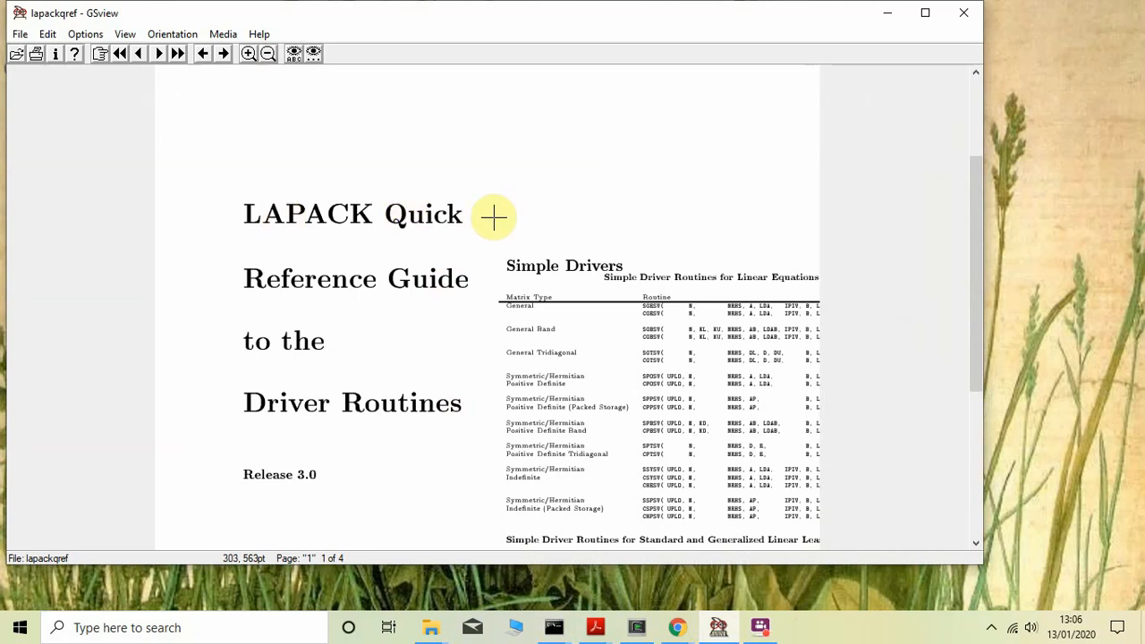
mouse_move(712, 236)
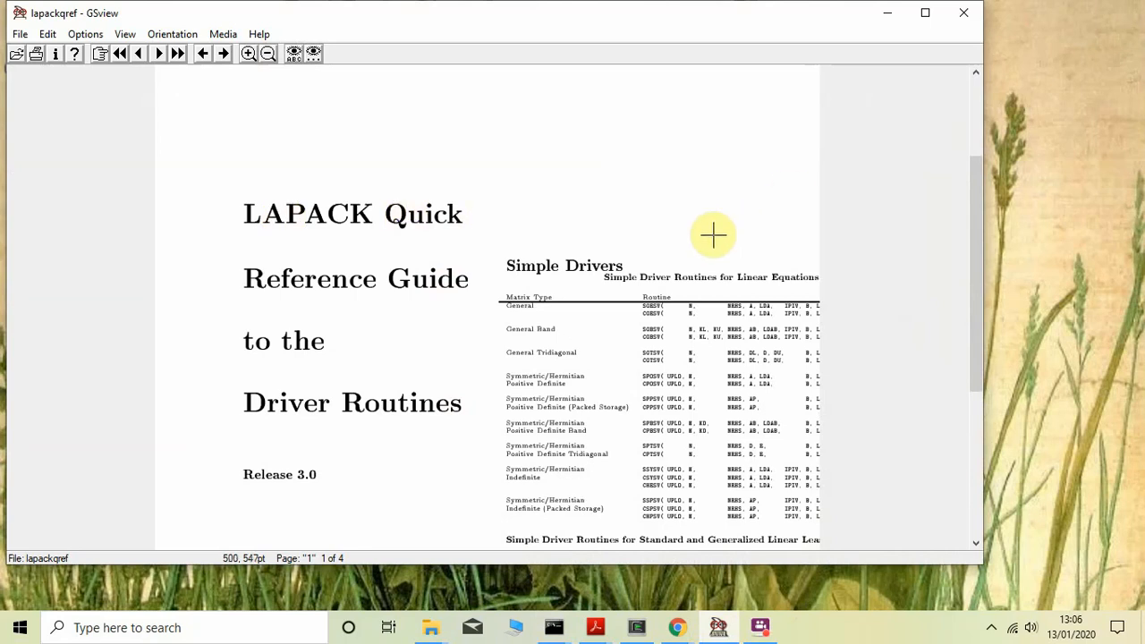
Scroll to the bottom of page 1 and advance to page 2 with the divide-and-conquer driver tables
scroll("down", 3)
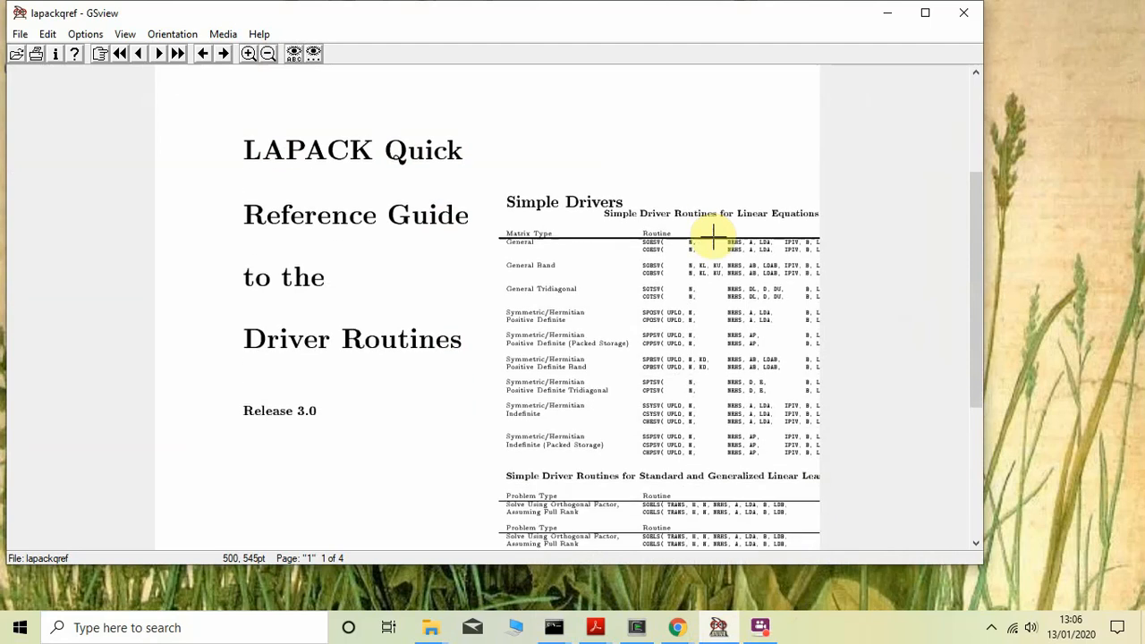
scroll("down", 3)
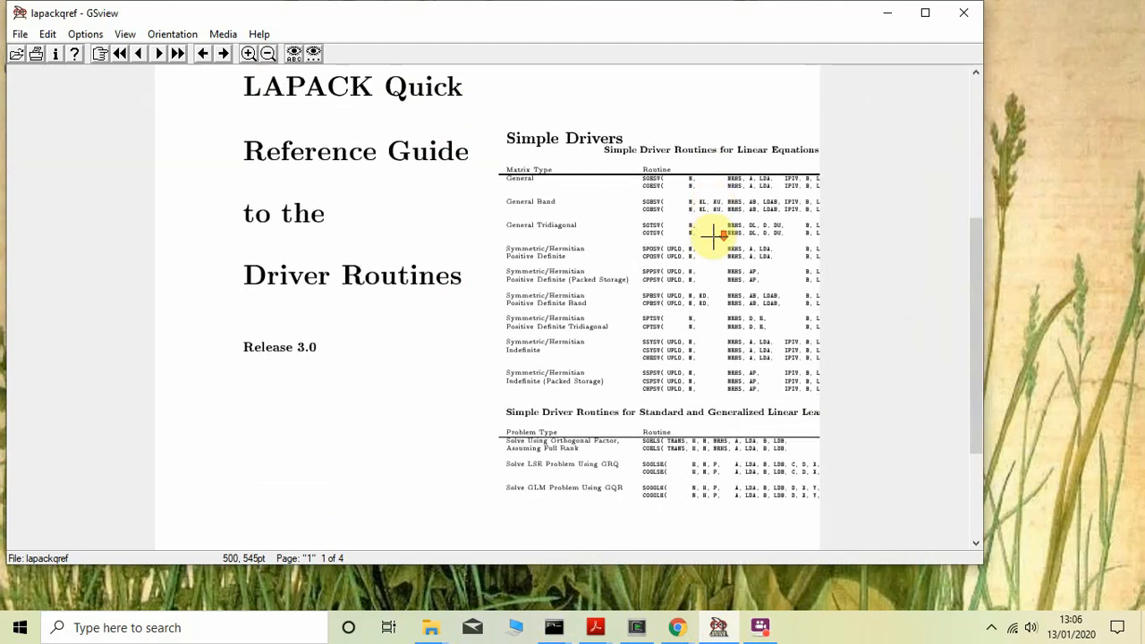
scroll("down", 3)
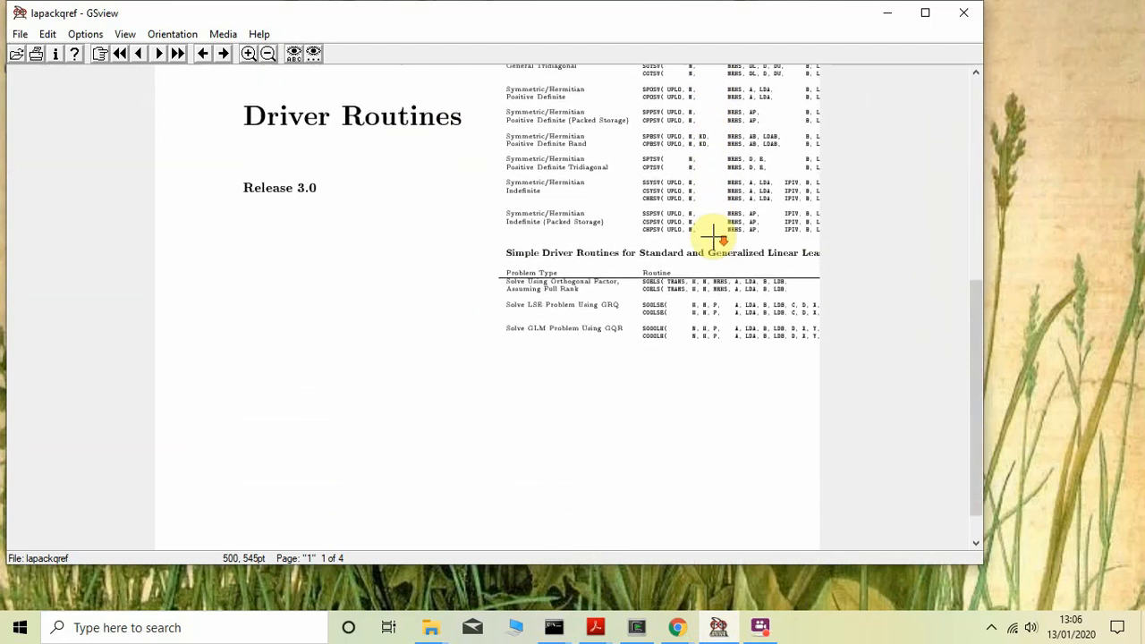
left_click(172, 53)
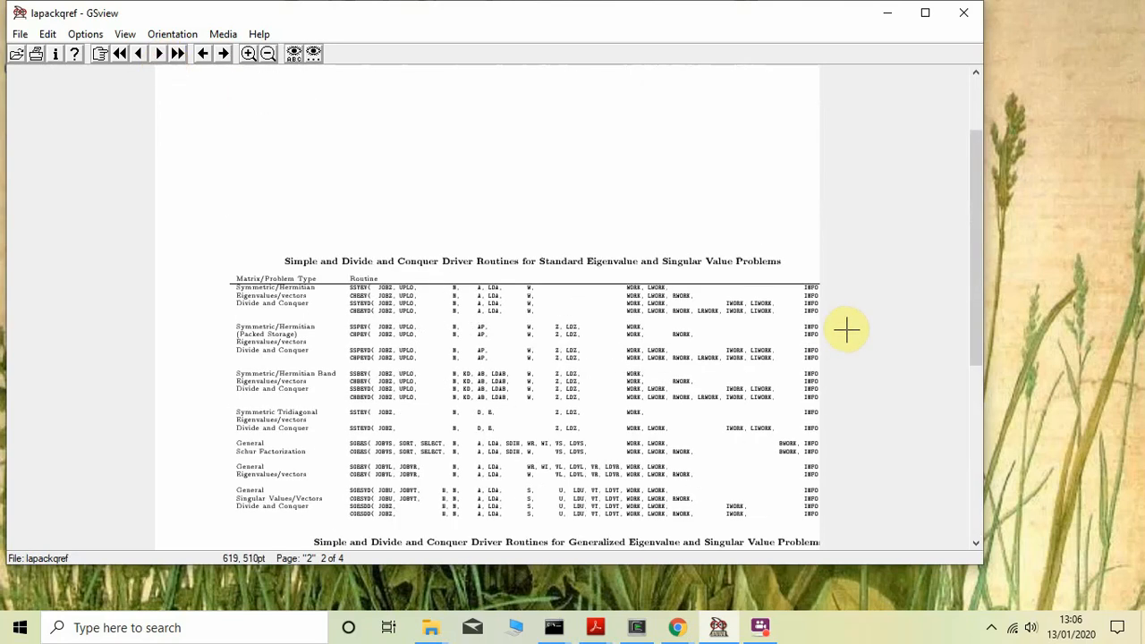
Scroll through page 2's eigenvalue and singular value tables and advance to page 3
scroll("down", 3)
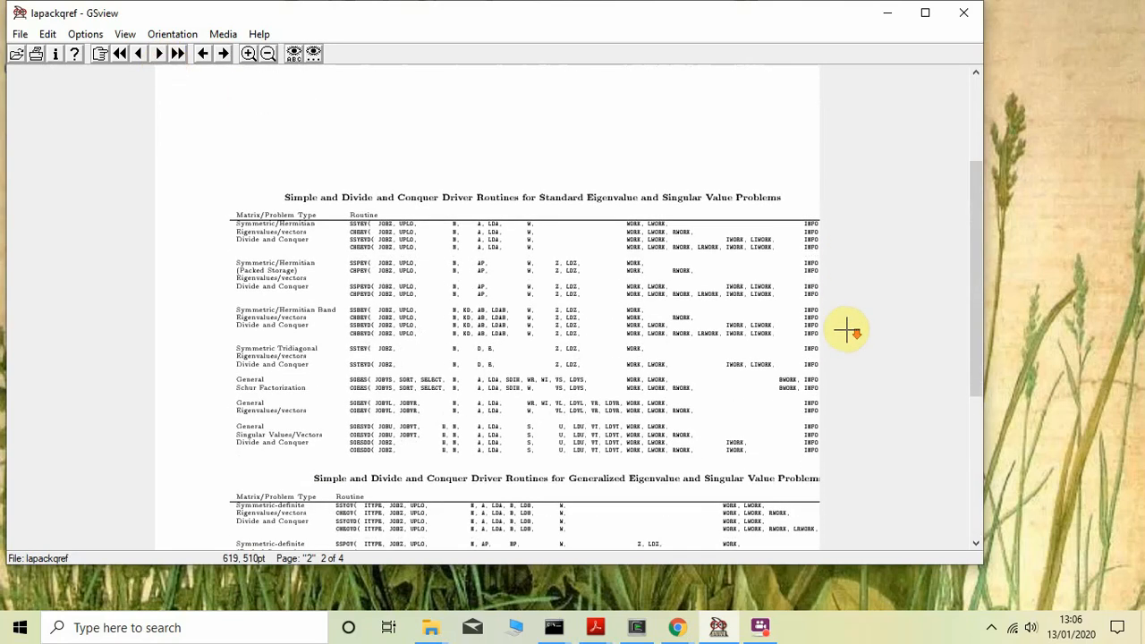
scroll("down", 3)
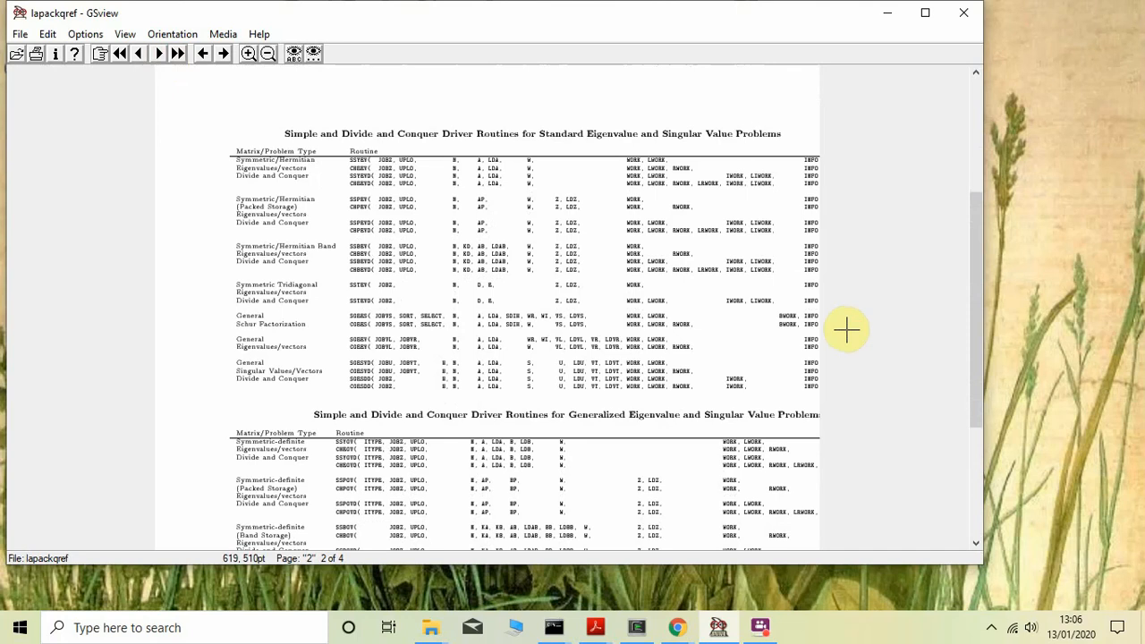
scroll("down", 3)
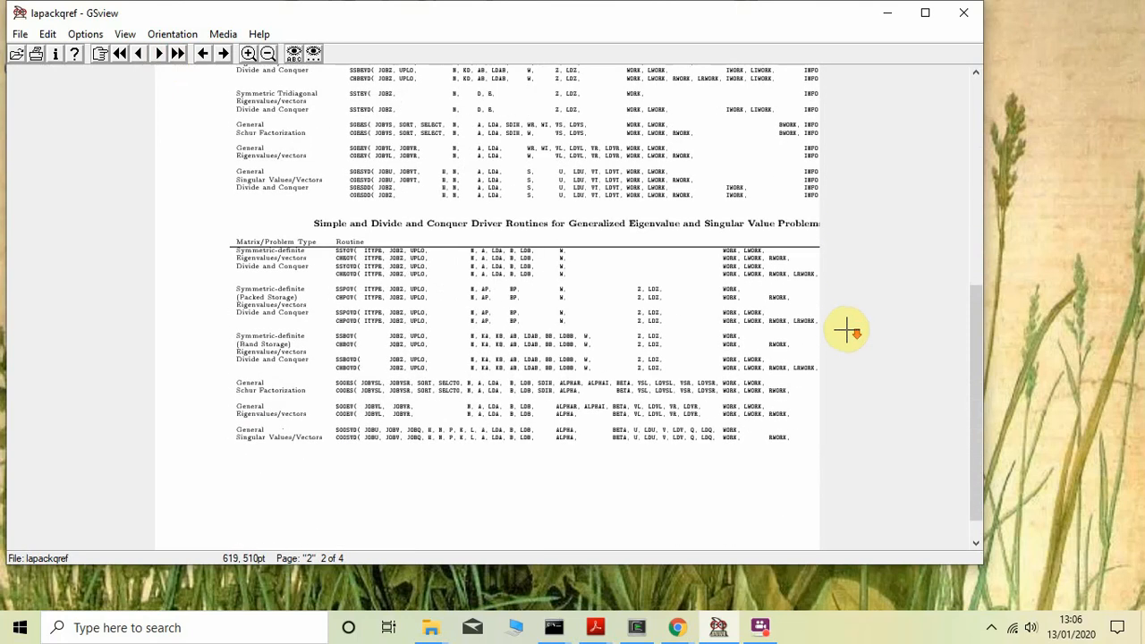
left_click(157, 54)
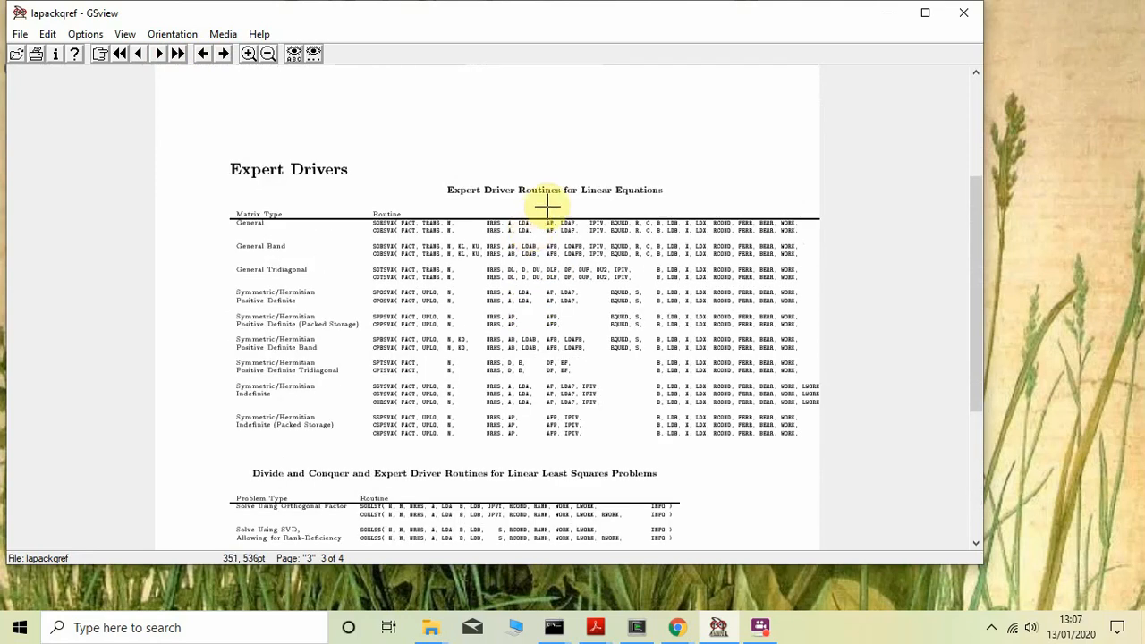
mouse_move(268, 257)
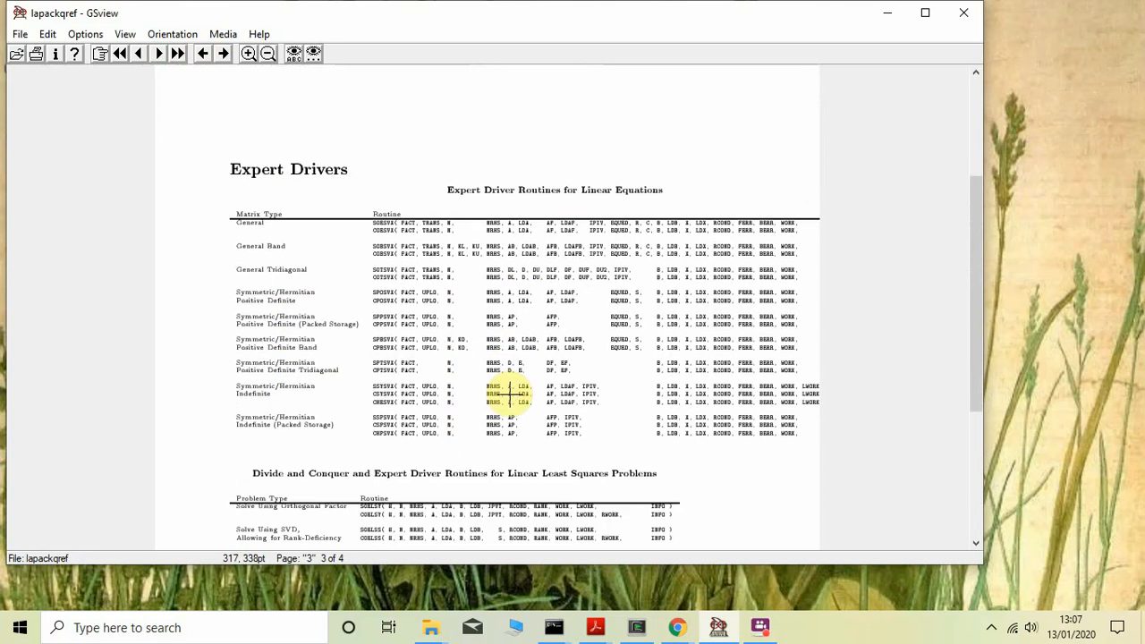
Scroll page 3 down to the Expert Drivers tables for linear equations and least squares
scroll("down", 3)
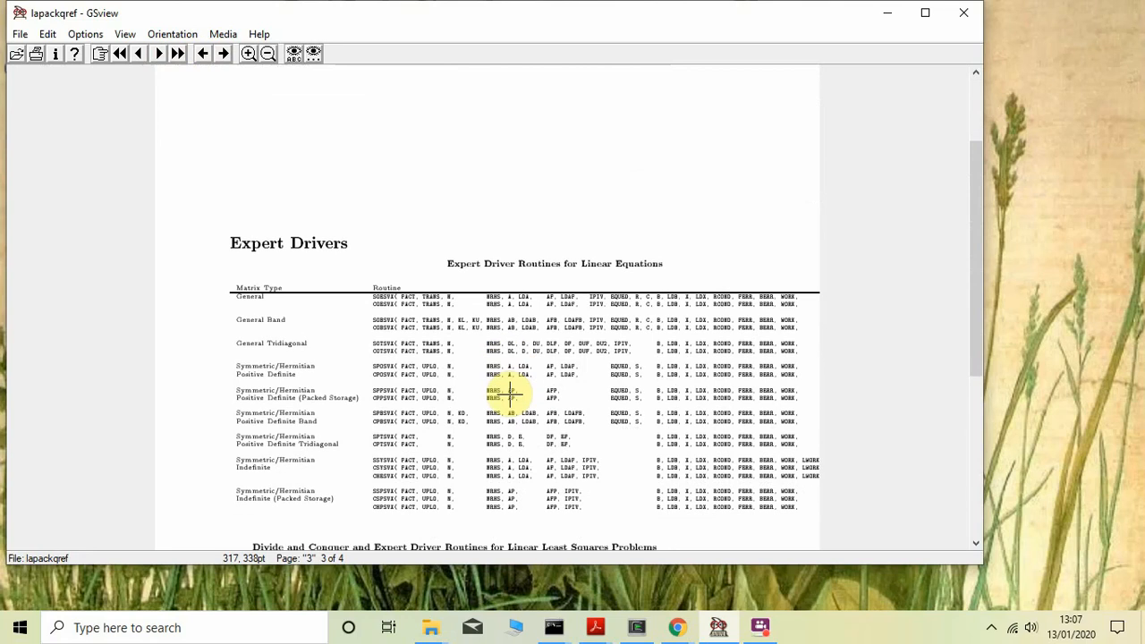
scroll("down", 3)
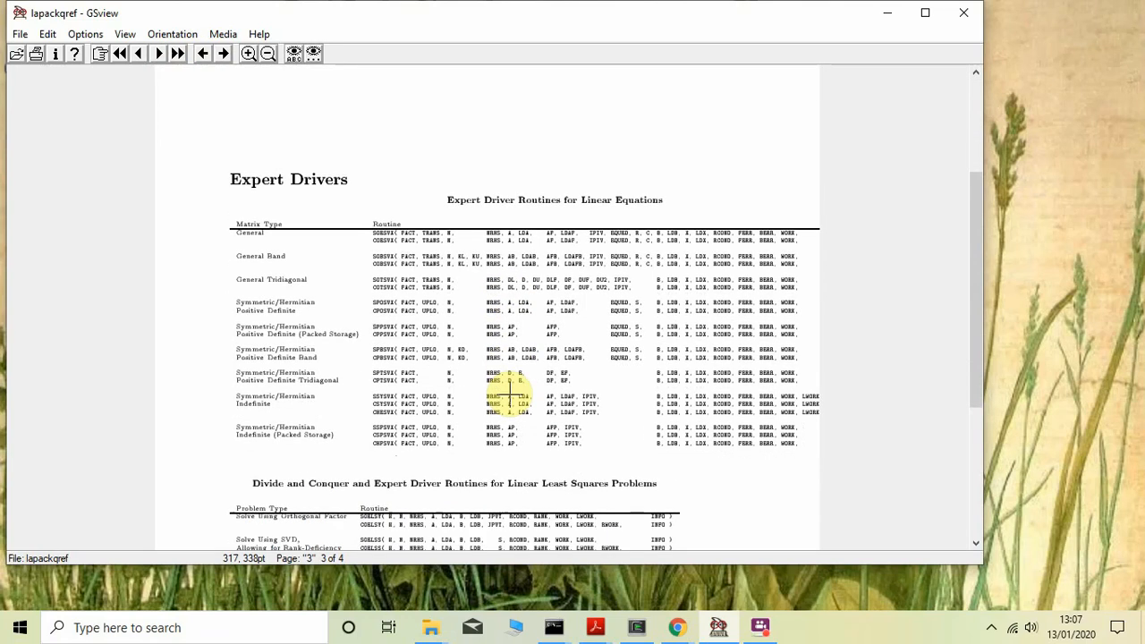
scroll("down", 3)
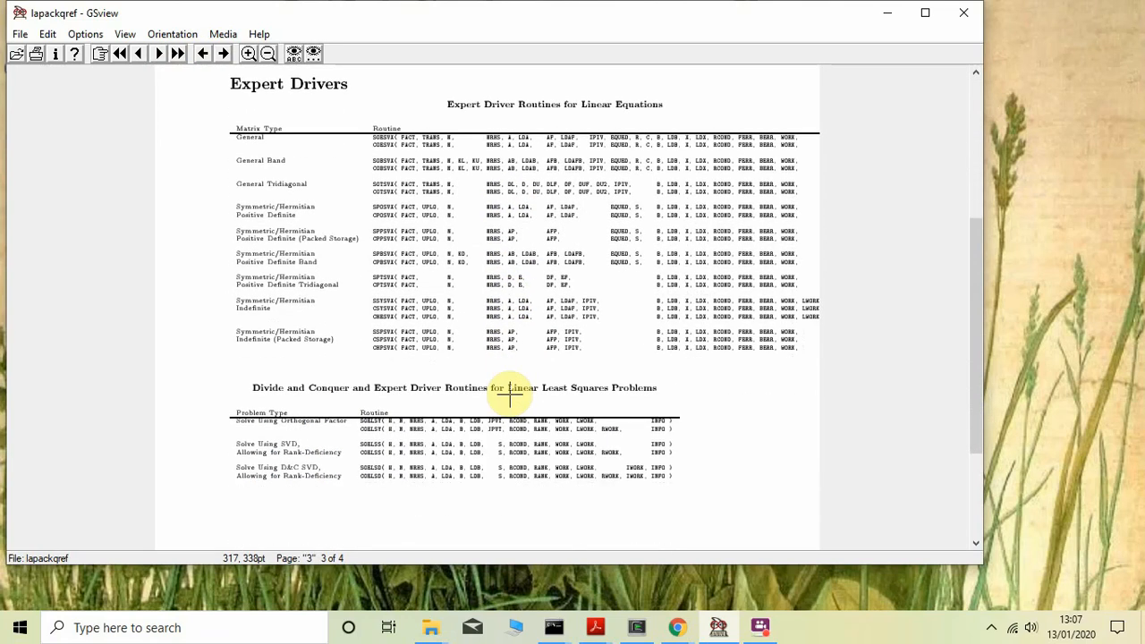